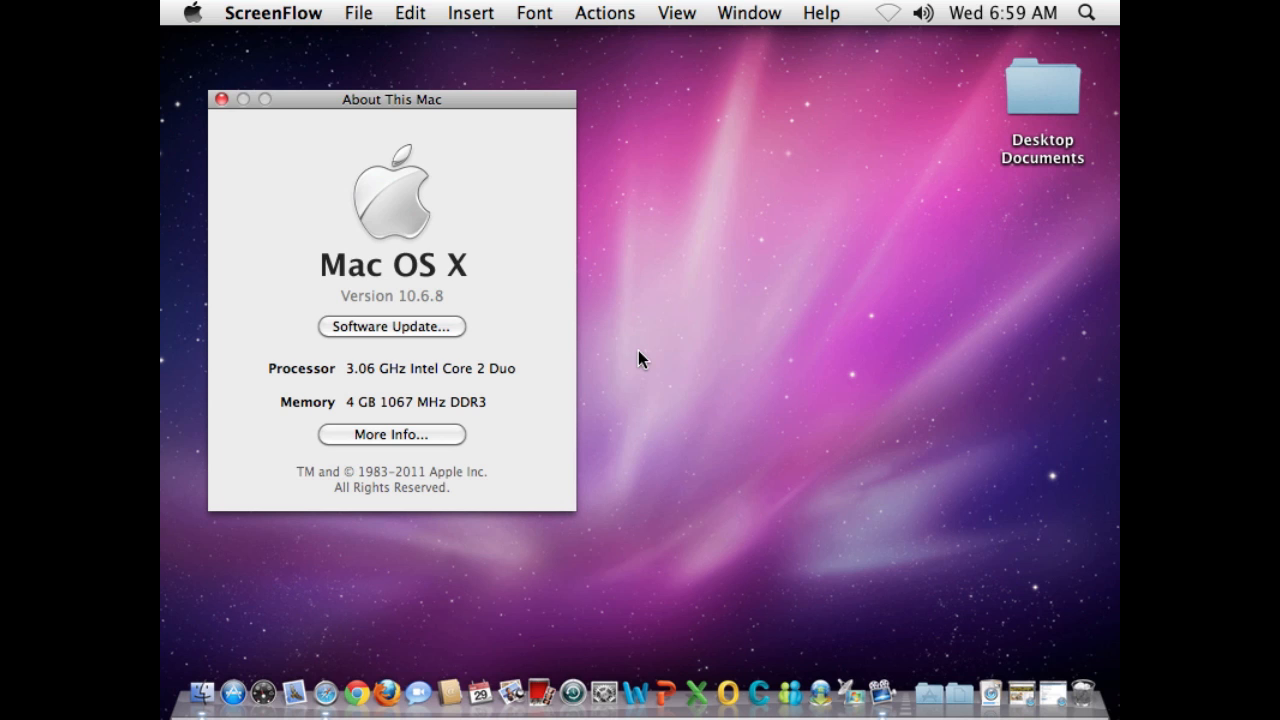
- Close the About This Mac window and make the Finder desktop active
{"action": "left_click", "coordinate": [220, 98]}
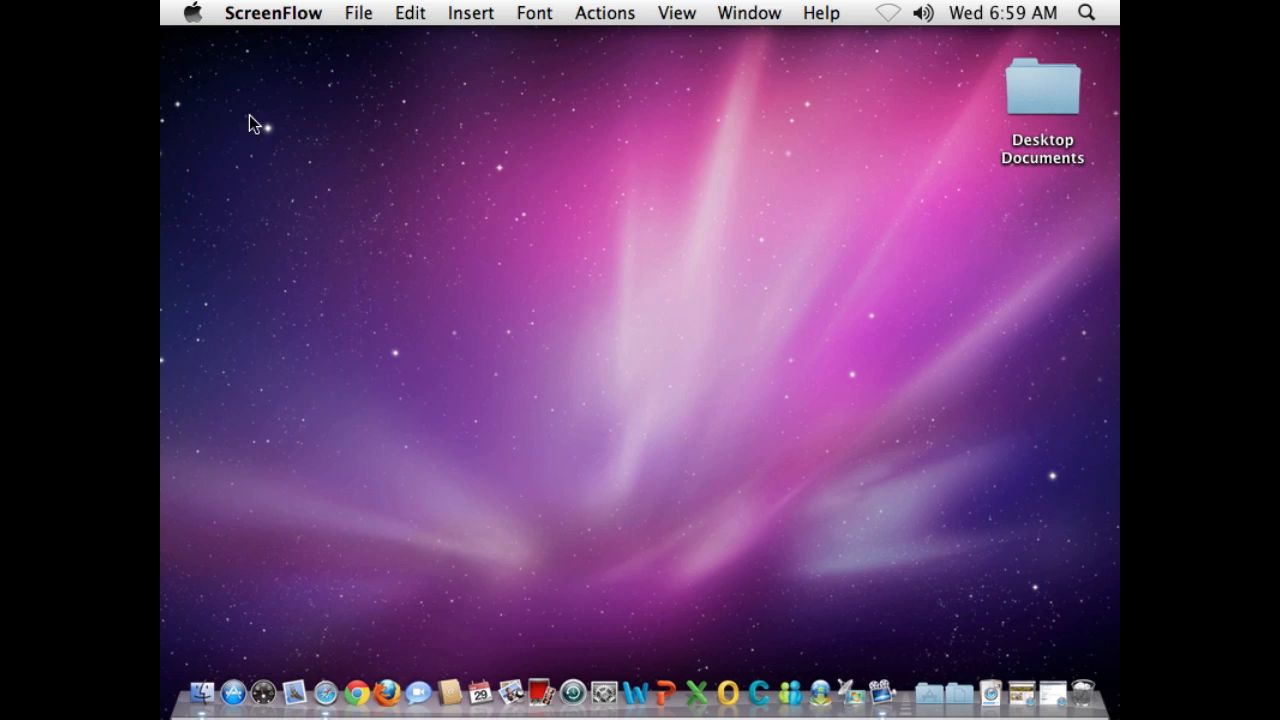
{"action": "left_click", "coordinate": [950, 537]}
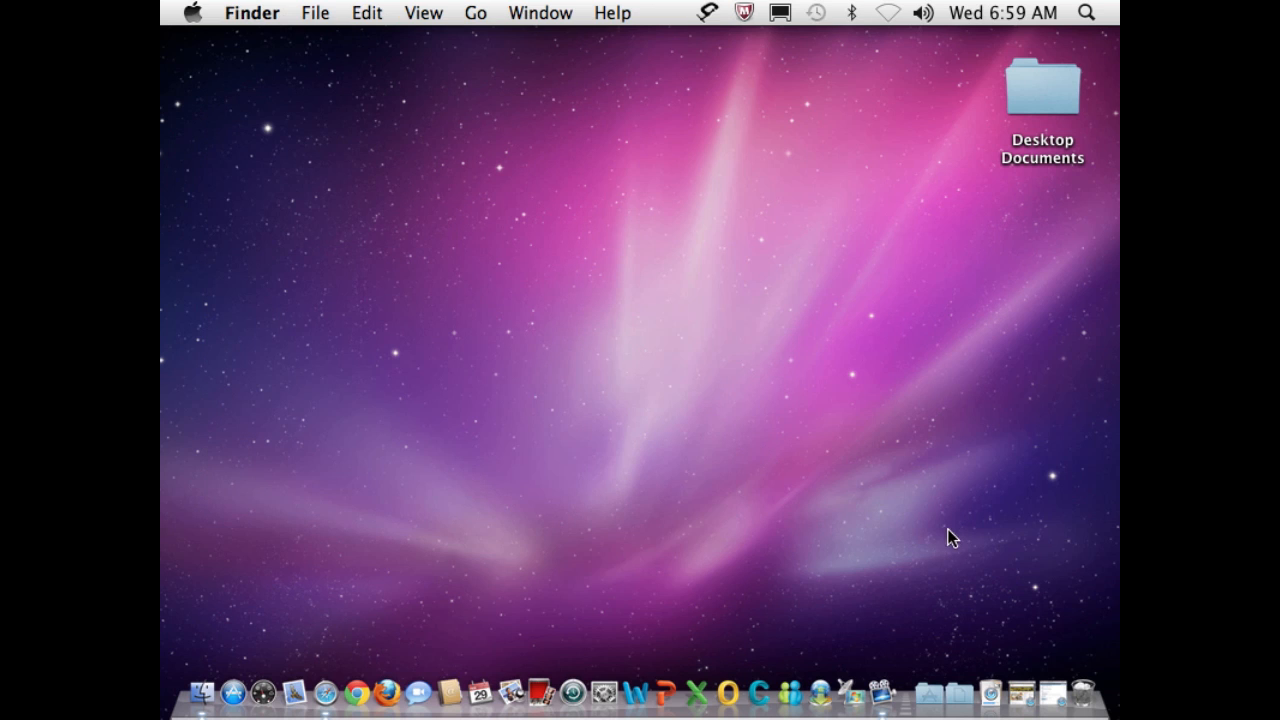
- Launch Terminal from Applications > Utilities in the Dock stack
{"action": "left_click", "coordinate": [927, 692]}
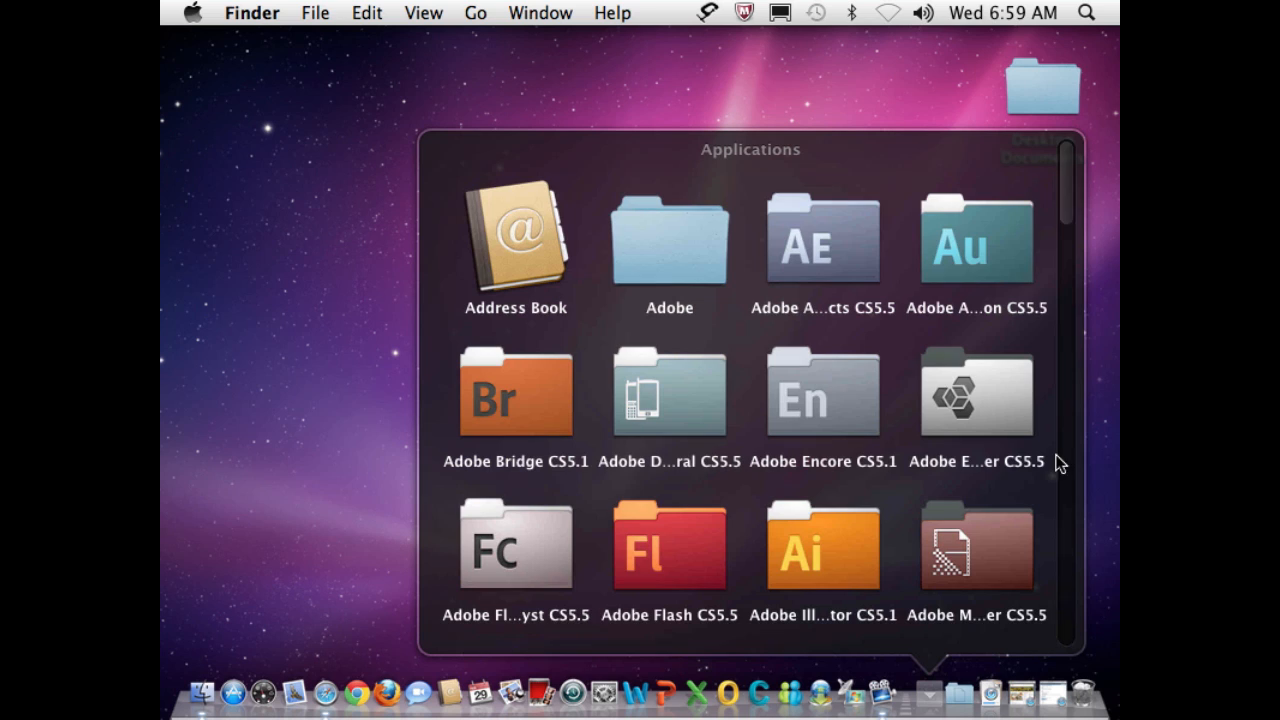
{"action": "scroll", "scroll_direction": "down", "scroll_amount": 3}
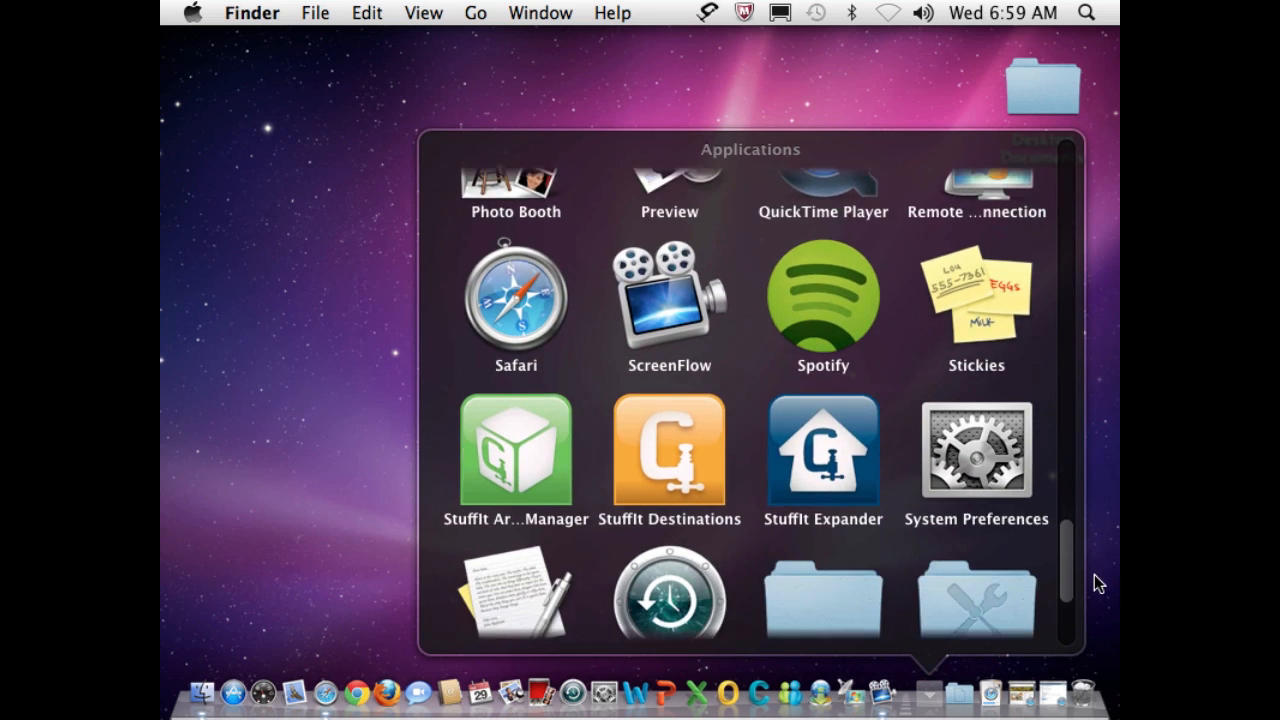
{"action": "scroll", "scroll_direction": "down", "scroll_amount": 3}
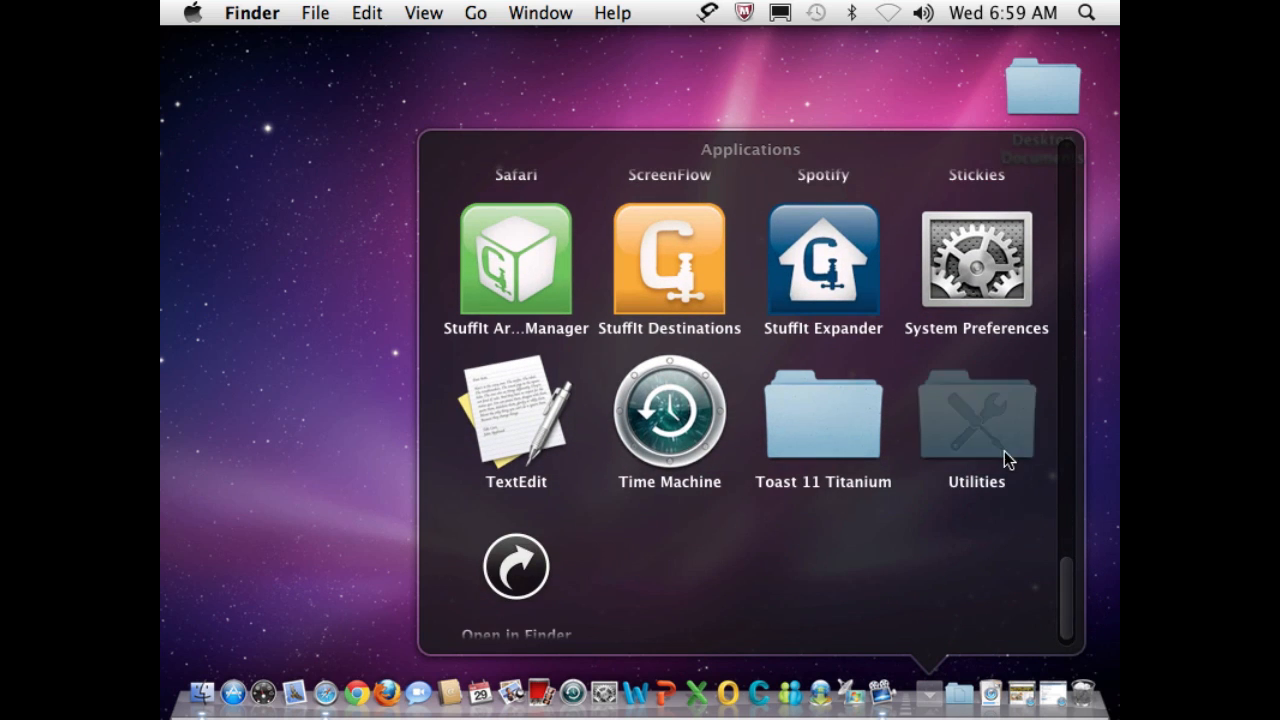
{"action": "left_click", "coordinate": [976, 415]}
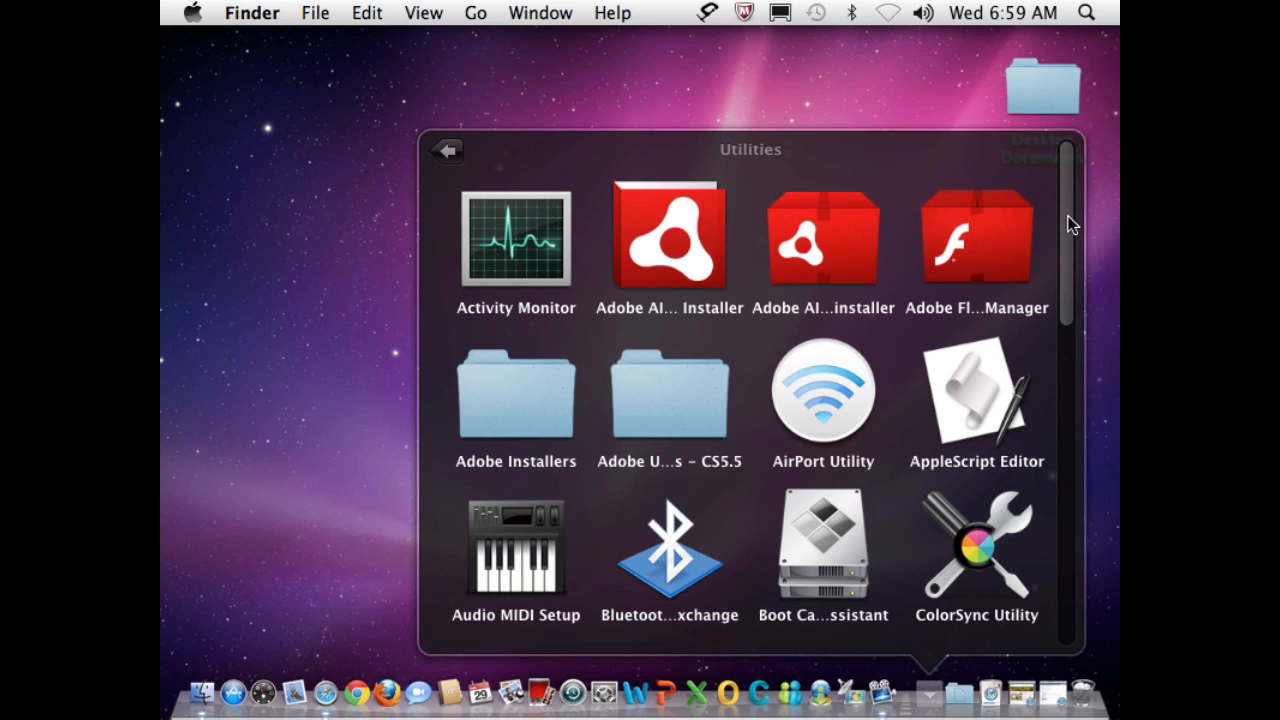
{"action": "scroll", "scroll_direction": "down", "scroll_amount": 3}
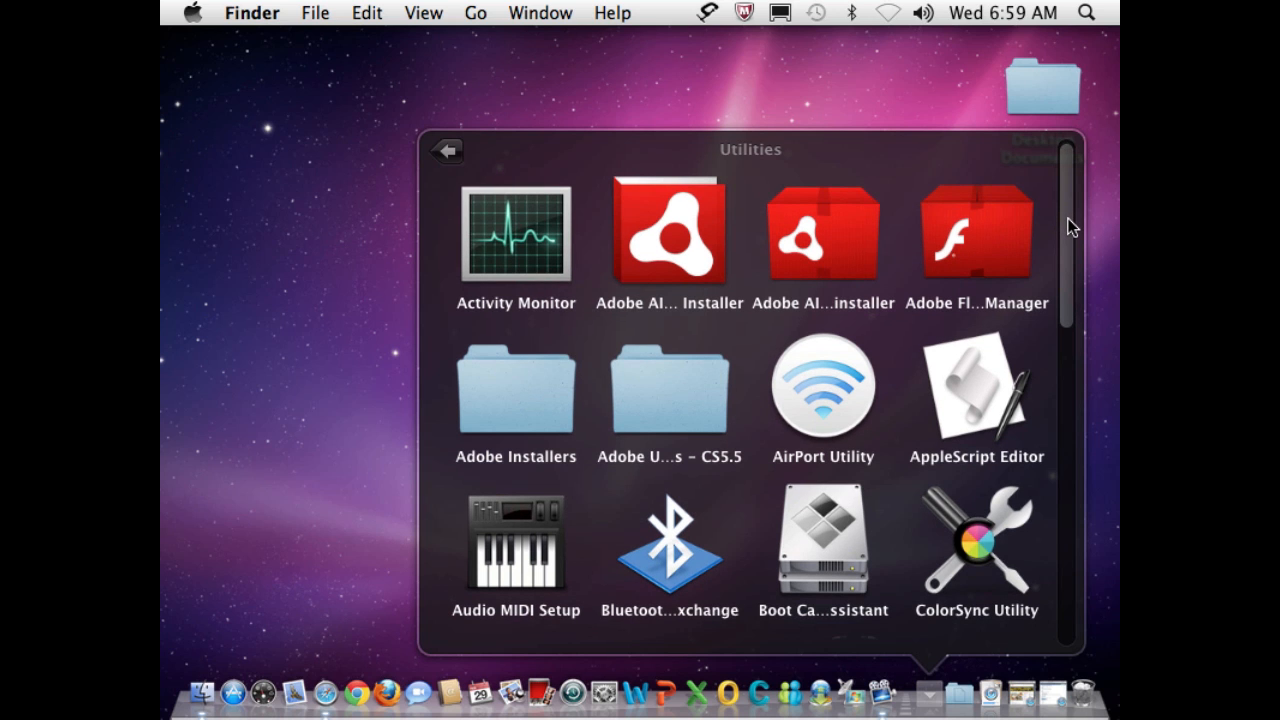
{"action": "scroll", "scroll_direction": "down", "scroll_amount": 3}
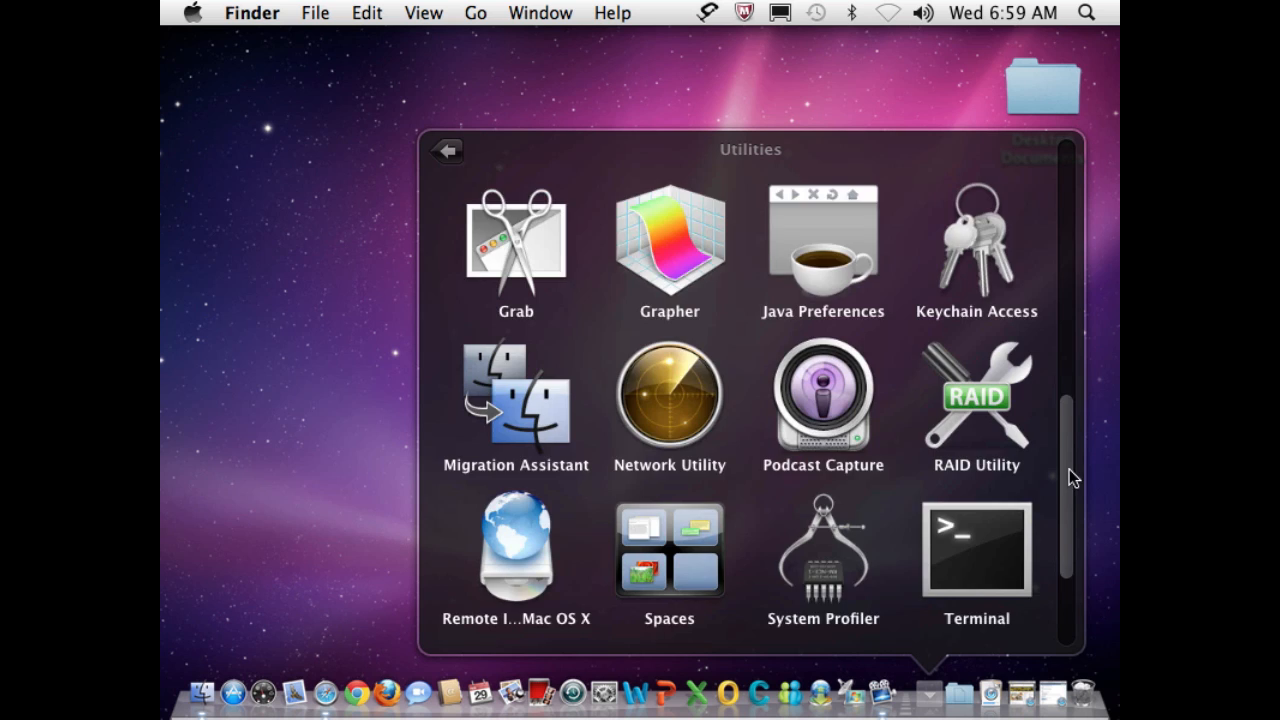
{"action": "scroll", "scroll_direction": "down", "scroll_amount": 3}
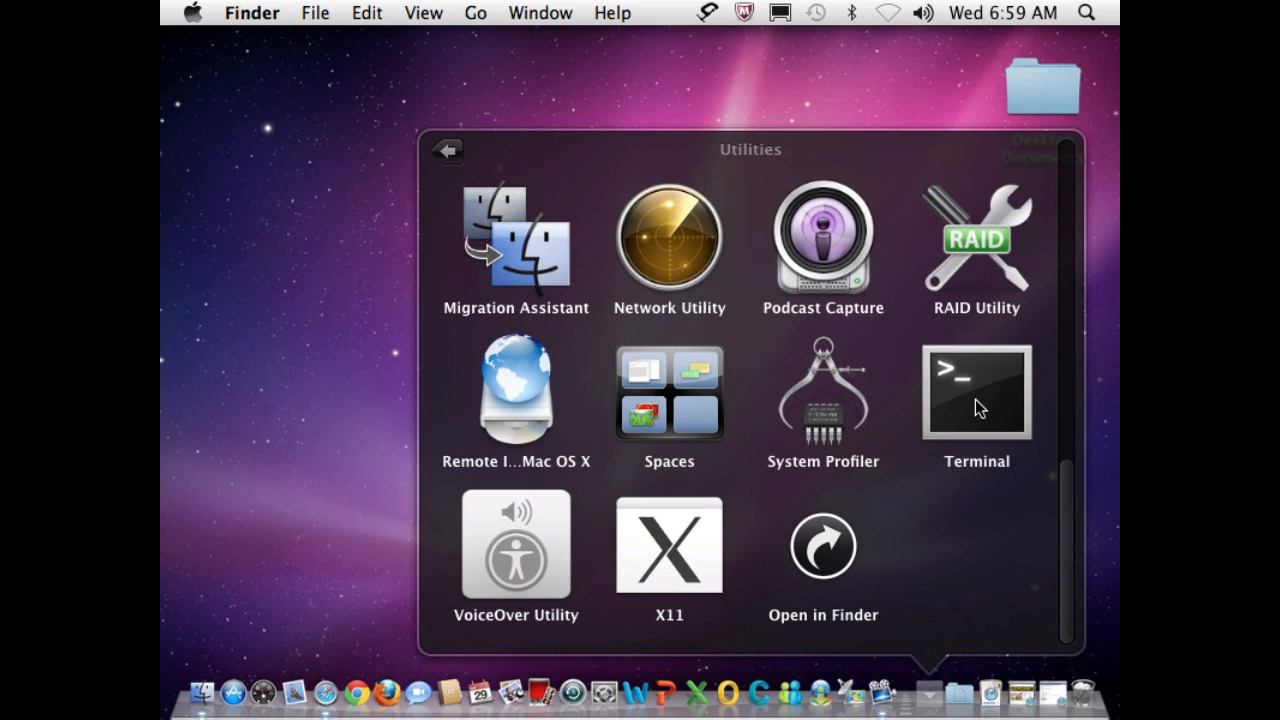
{"action": "double_click", "coordinate": [976, 390]}
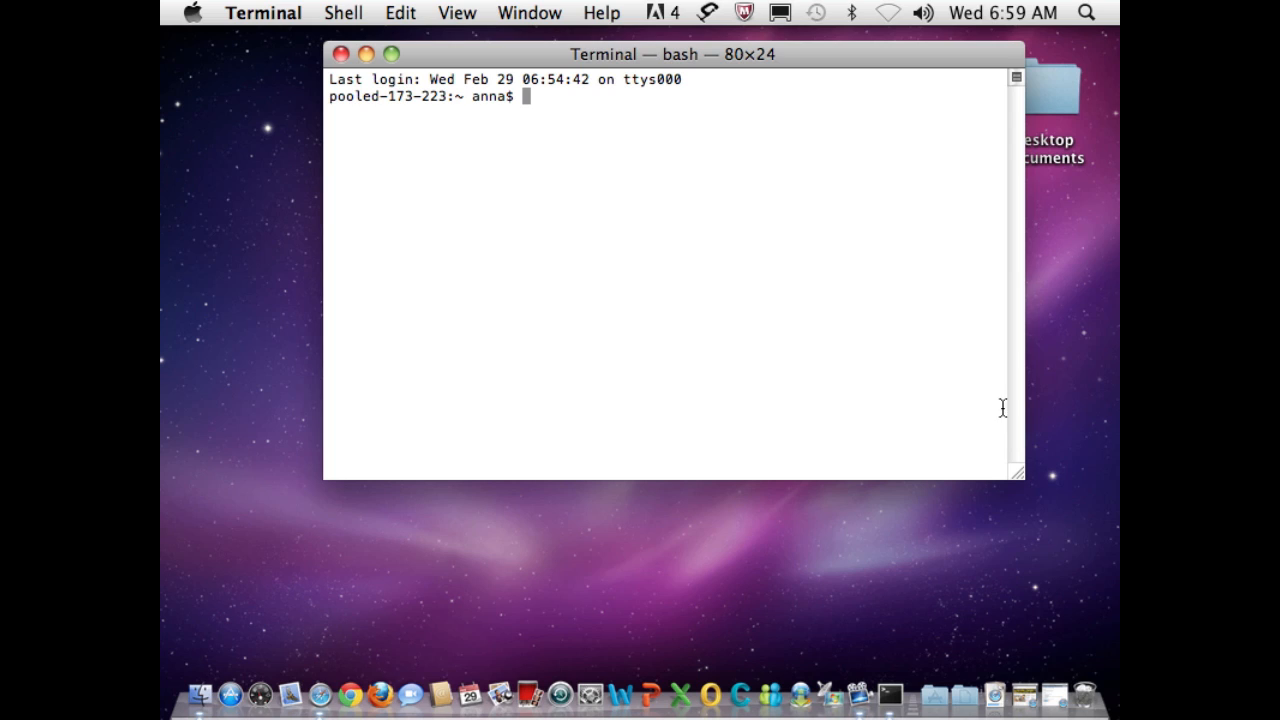
{"action": "mouse_move", "coordinate": [600, 290]}
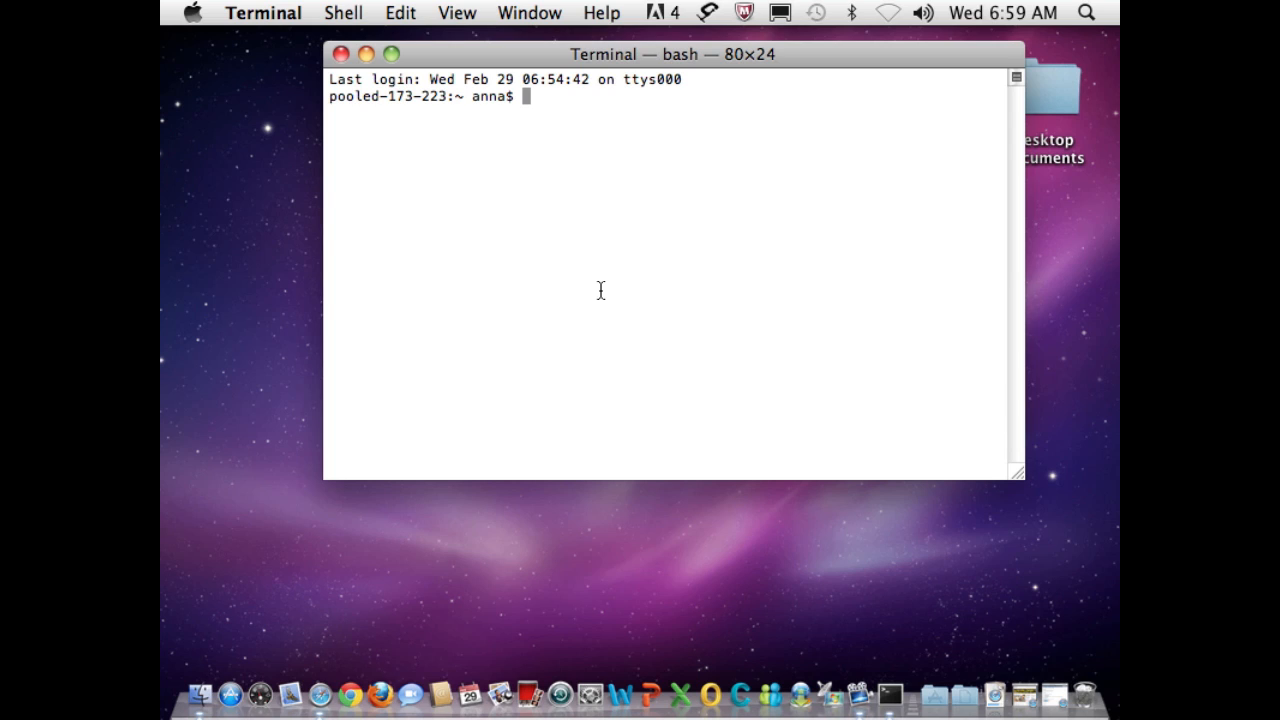
{"action": "mouse_move", "coordinate": [454, 214]}
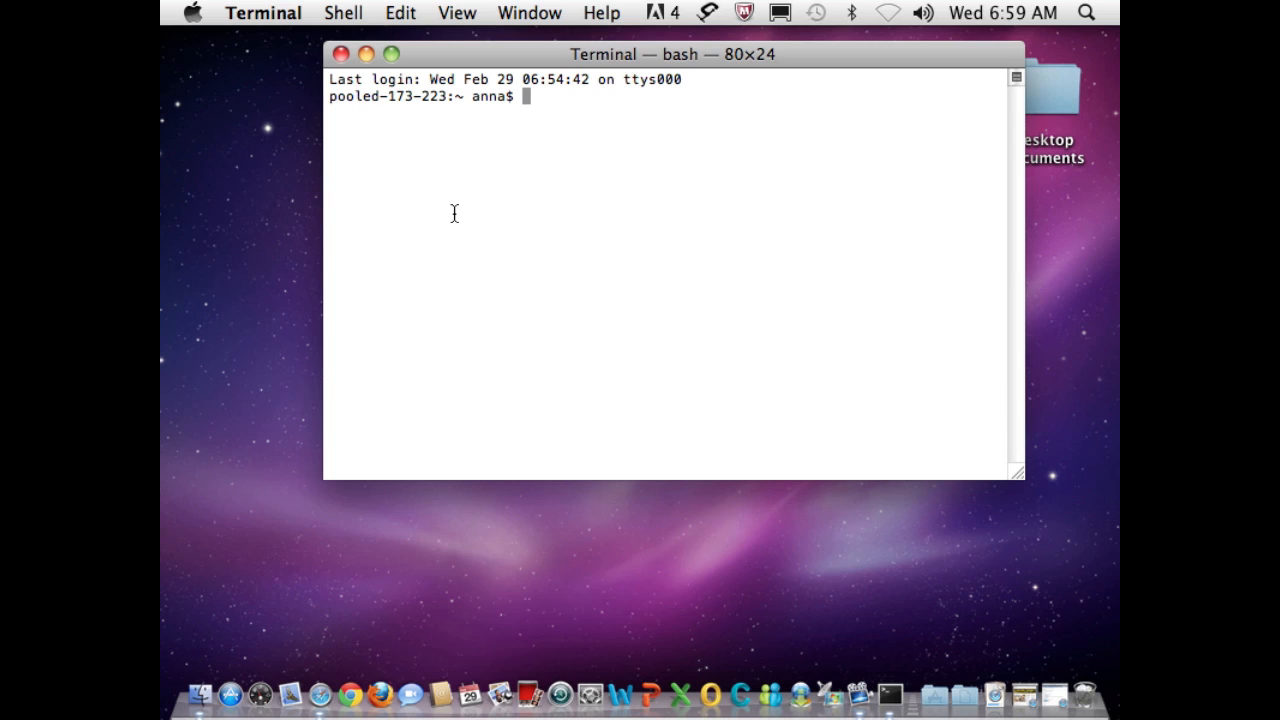
{"action": "type", "text": "ssh"}
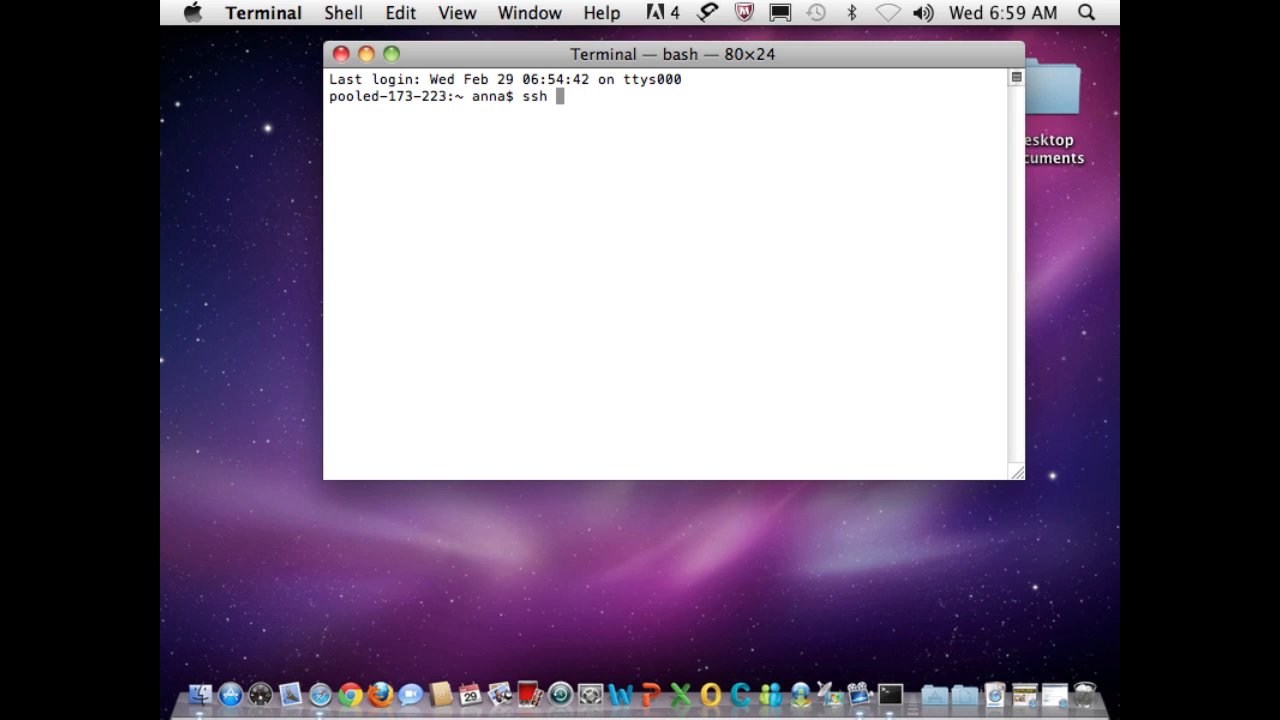
{"action": "type", "text": "s45"}
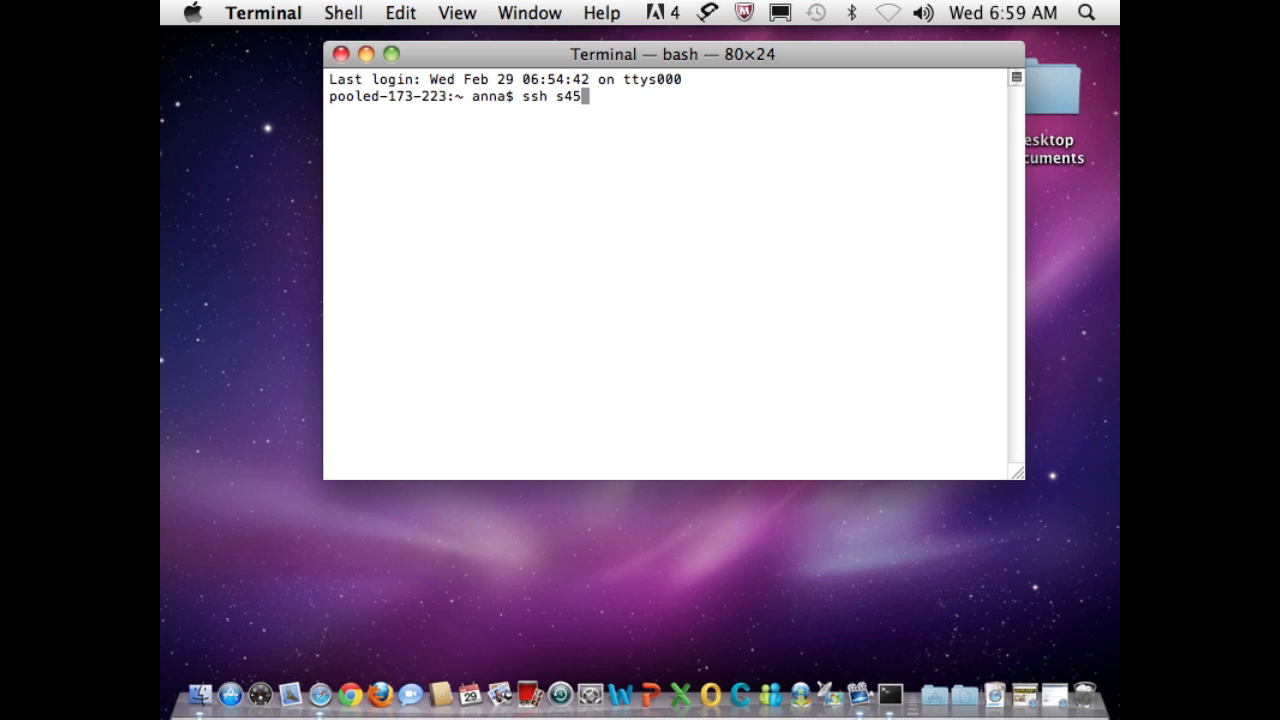
{"action": "type", "text": "@"}
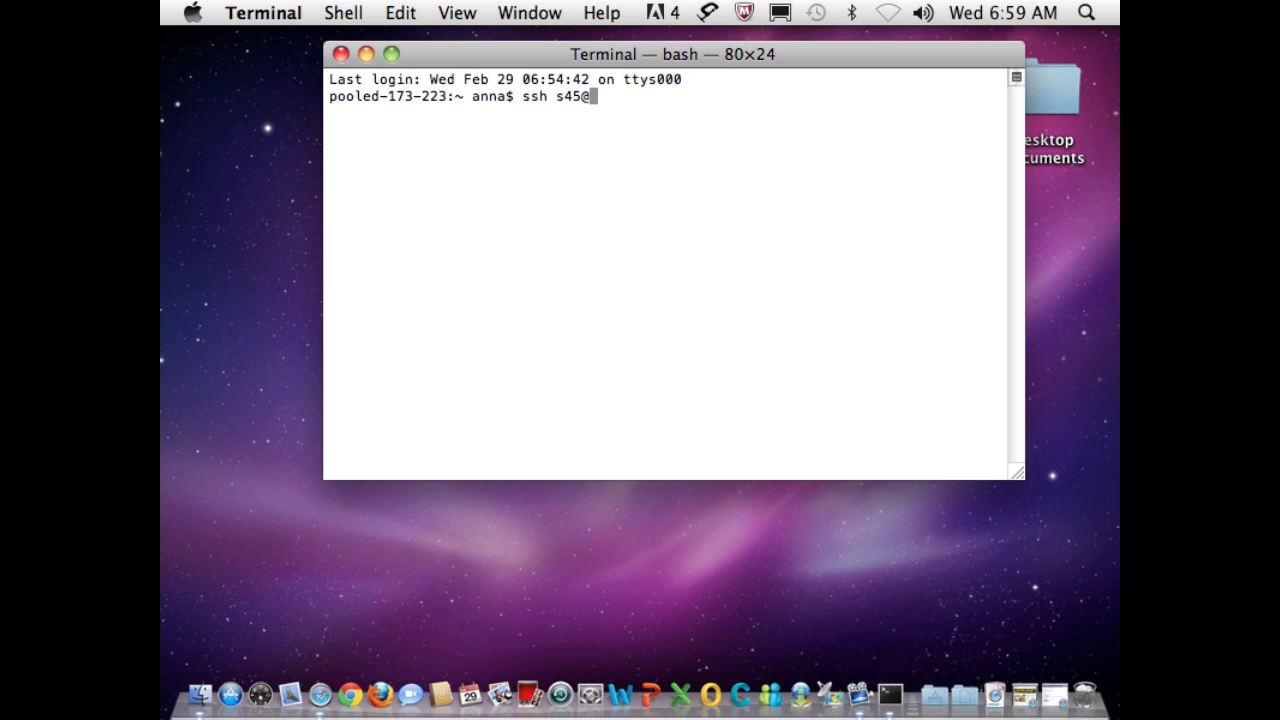
{"action": "type", "text": "gl.umbc.edu"}
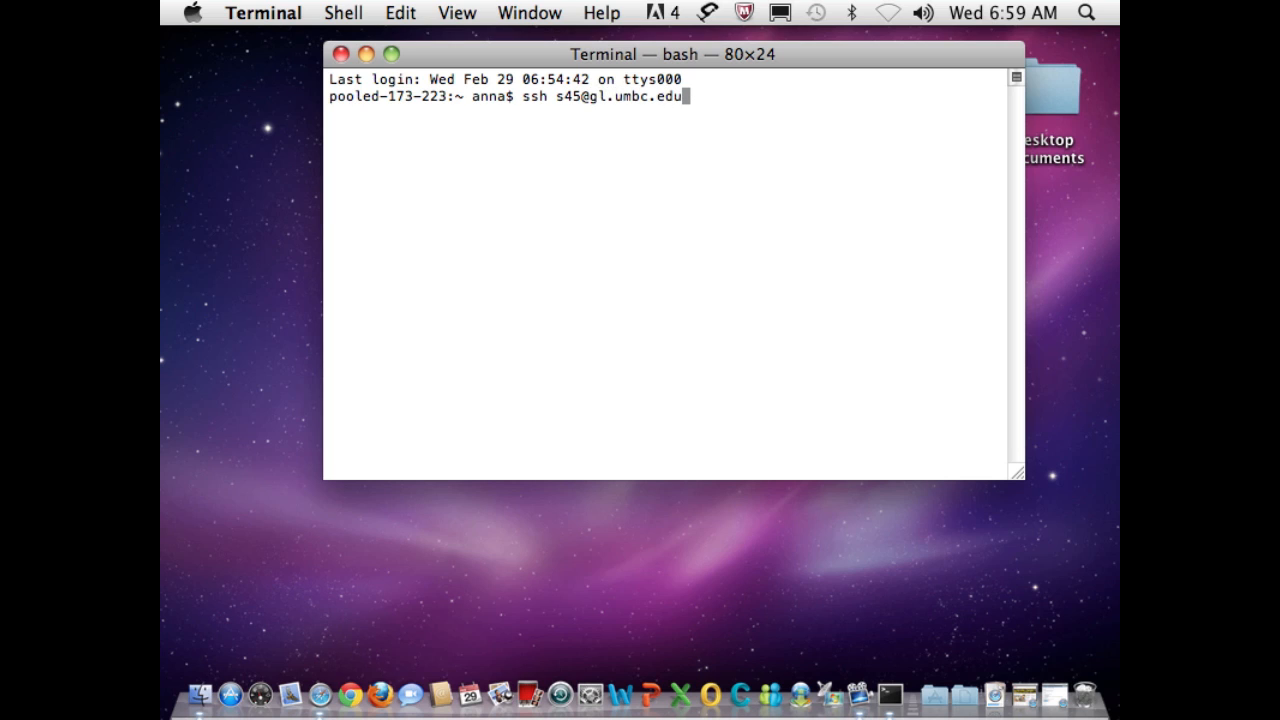
{"action": "key", "text": "Return"}
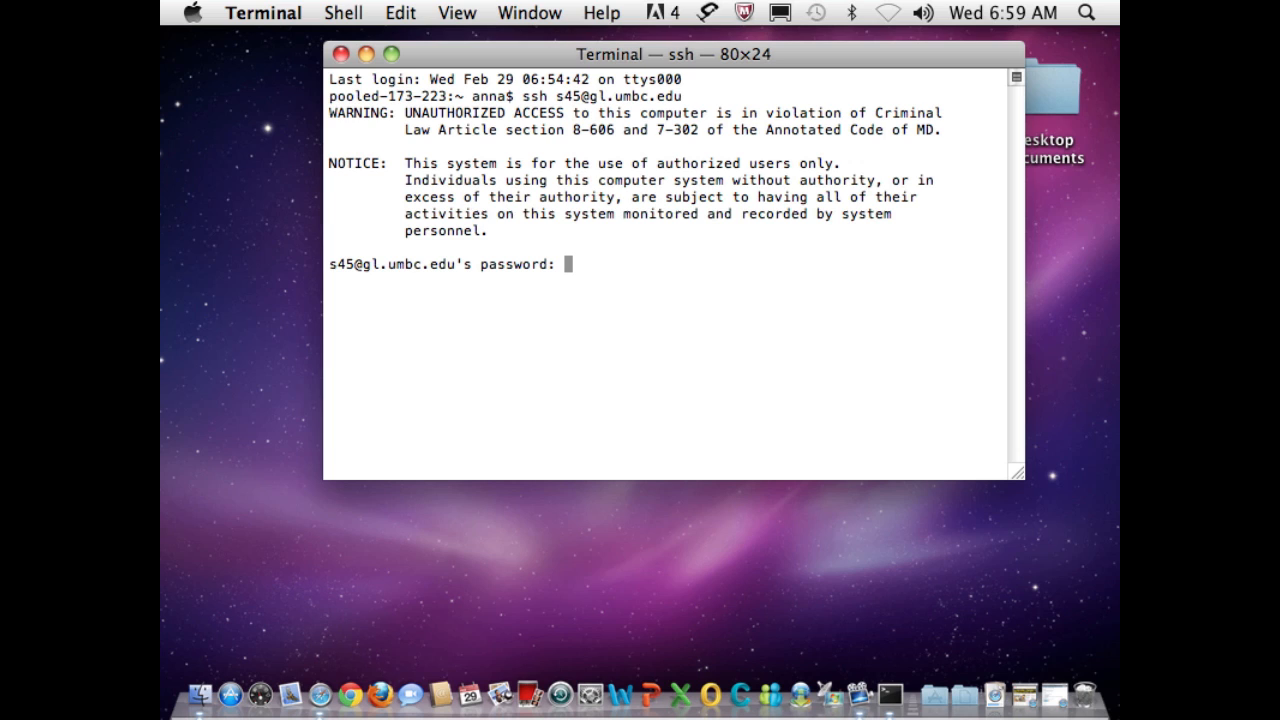
- Submit the password to reach the remote linux1 shell prompt
{"action": "key", "text": "Return"}
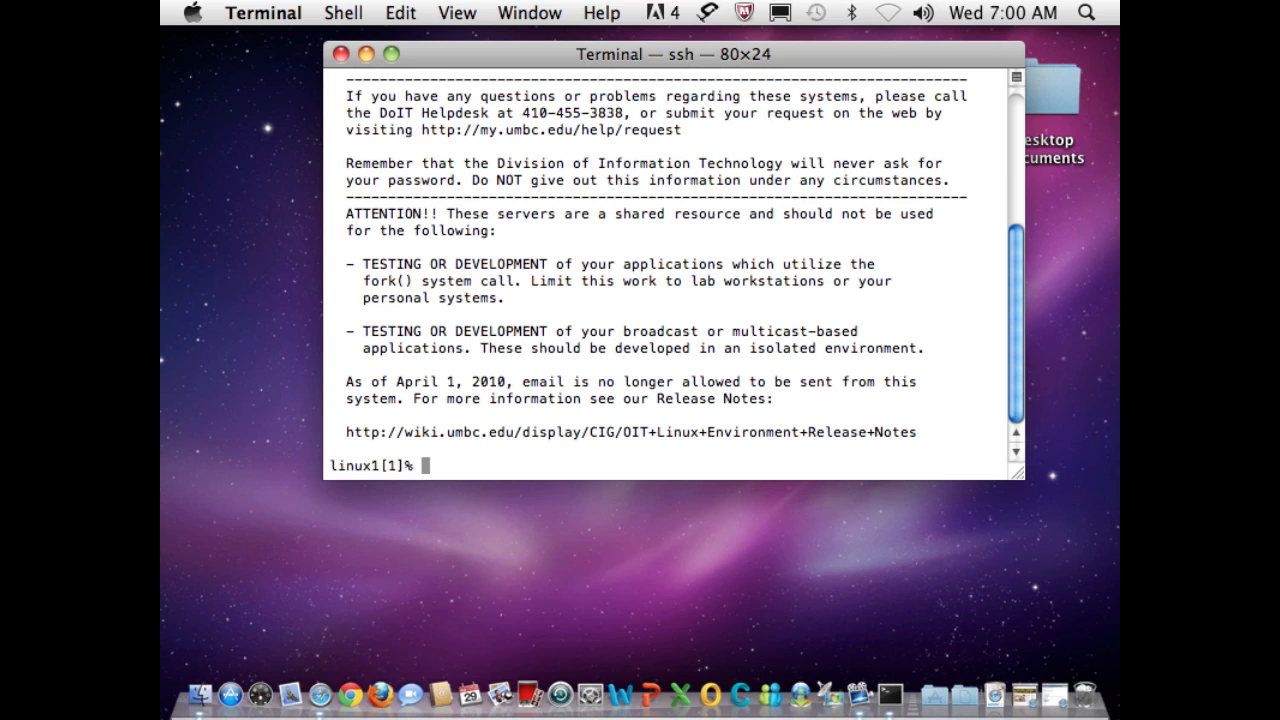
- Run 'logout' to disconnect and return to the local bash prompt
{"action": "type", "text": "logo"}
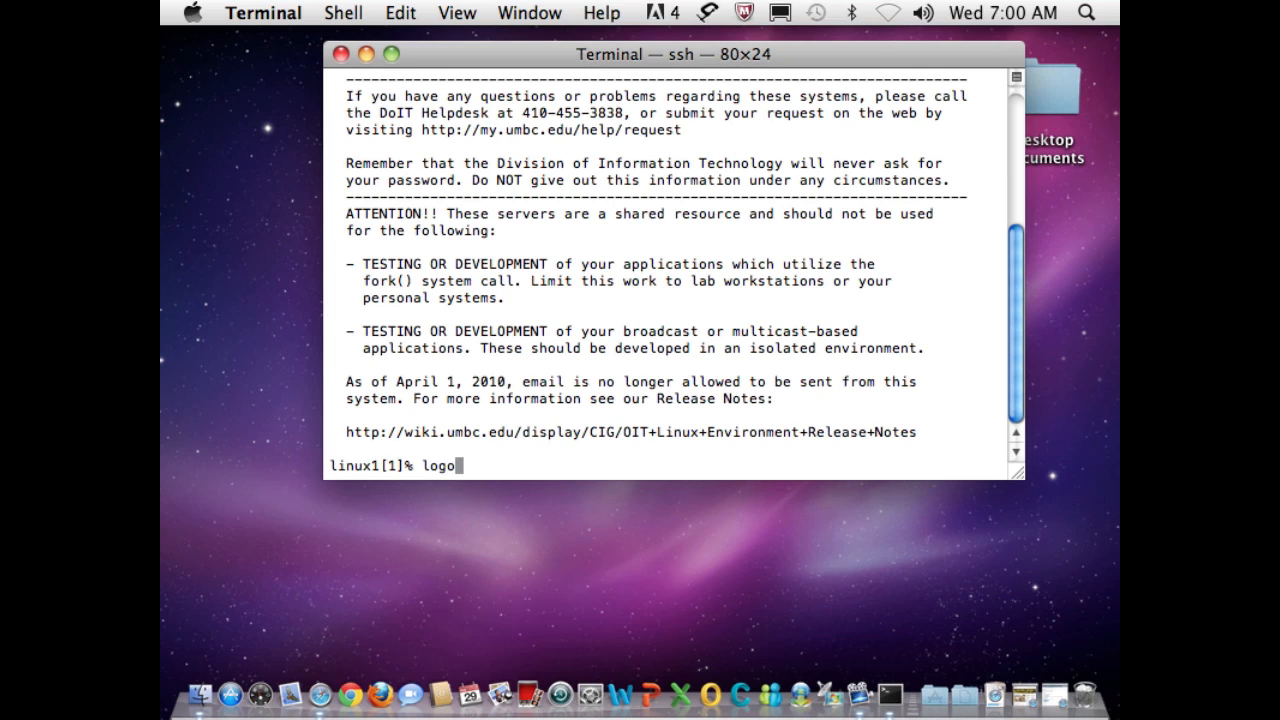
{"action": "type", "text": "ut"}
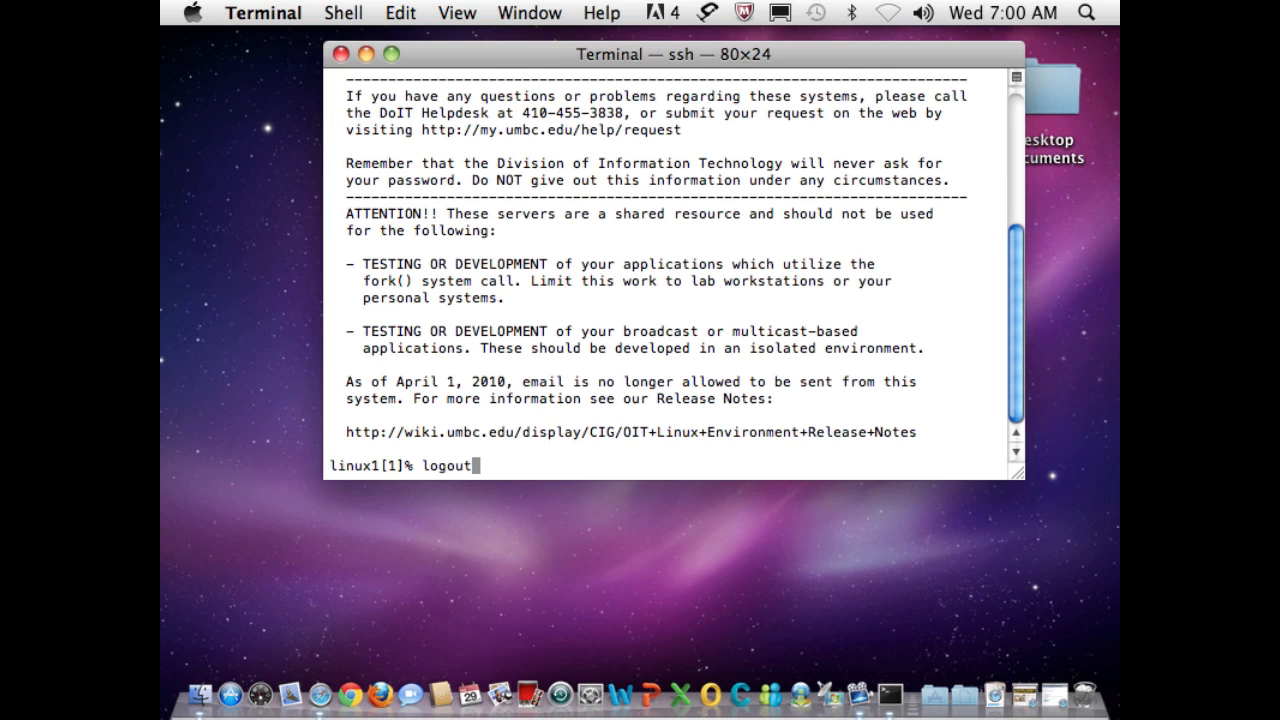
{"action": "key", "text": "Return"}
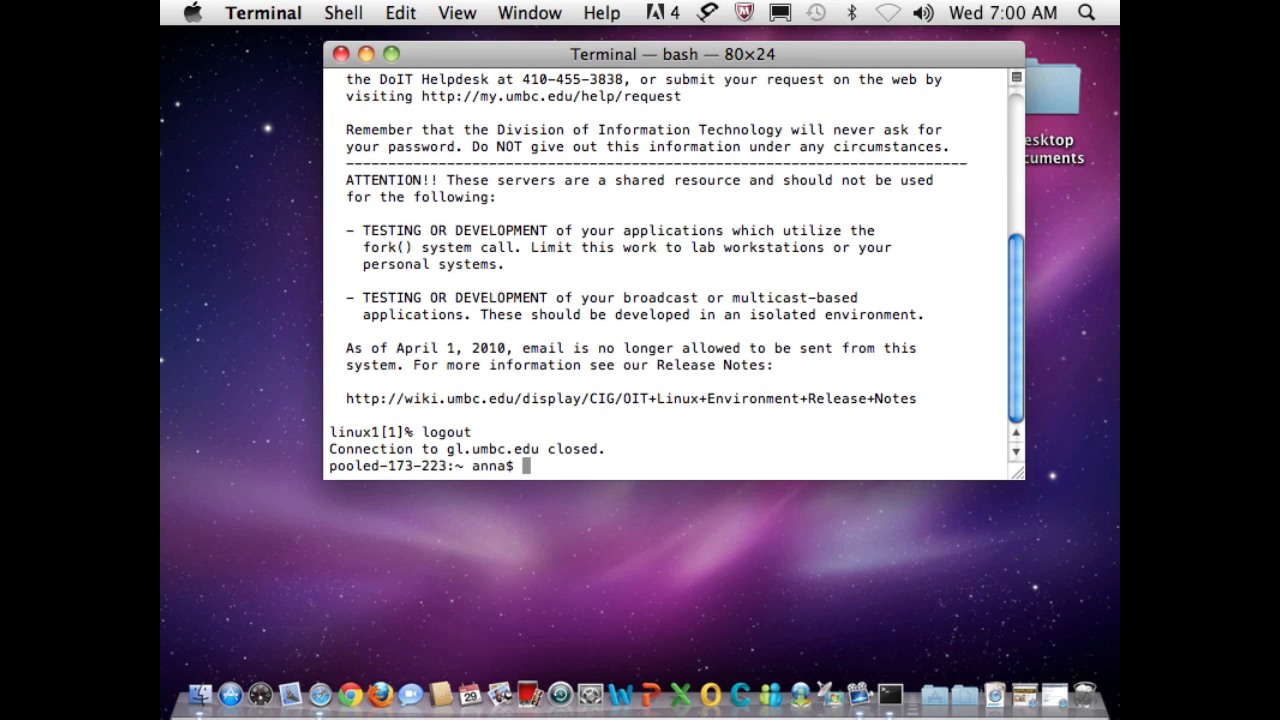